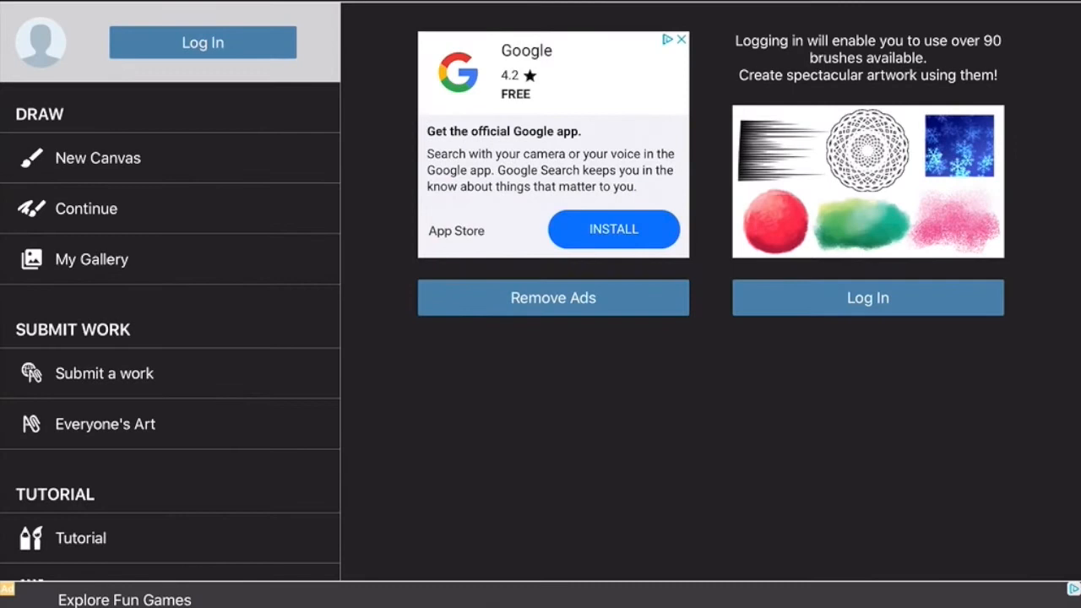
- Start a new canvas, showing the default 2388×1668 px, 350 dpi settings
{"action": "left_click", "coordinate": [98, 158]}
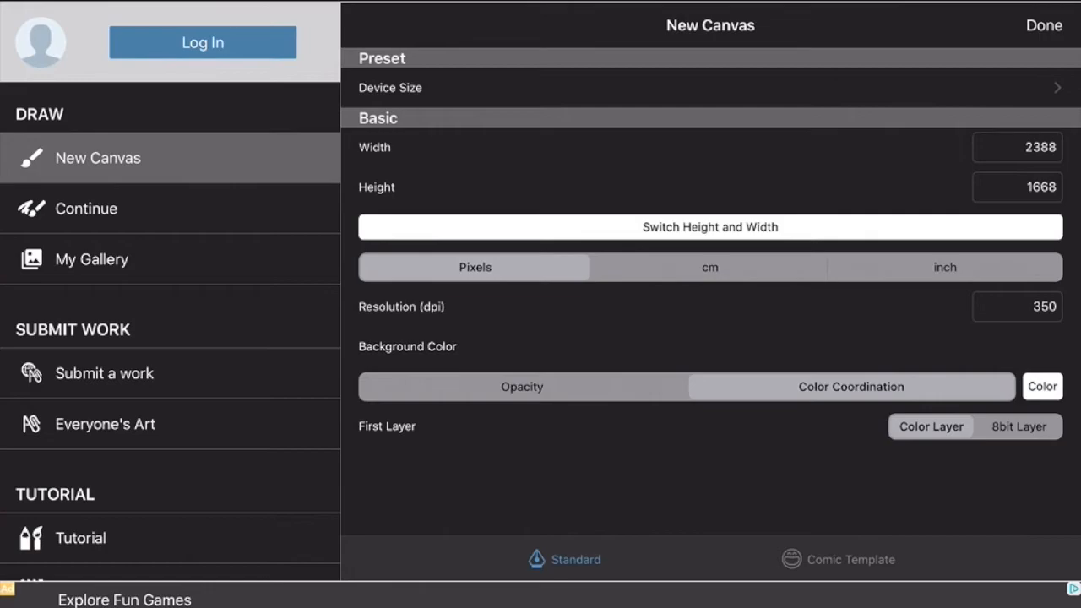
- Create the blank canvas and pick dusty pink (R161 G91 B123) for filling
{"action": "left_click", "coordinate": [1044, 25]}
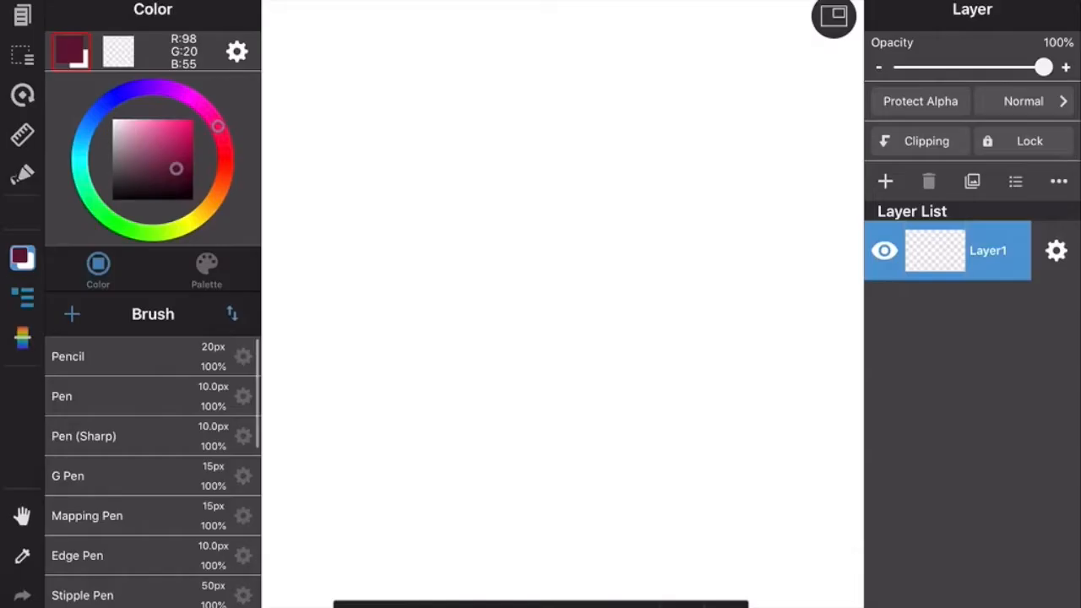
{"action": "scroll", "scroll_direction": "down", "scroll_amount": 3}
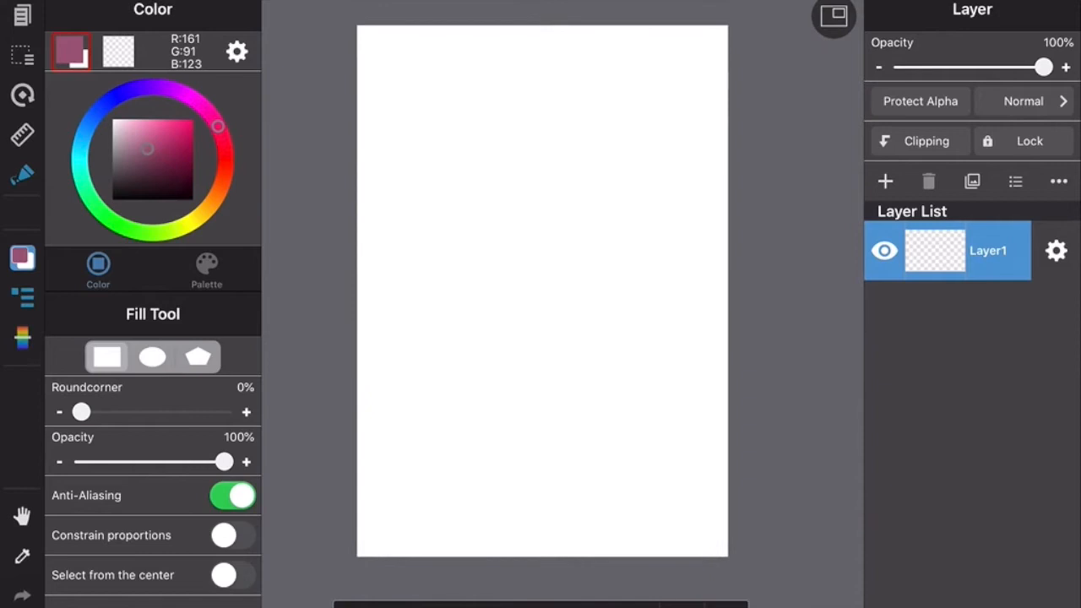
- Fill the canvas pink, darken it to maroon (R90 G49 B68), and show Materials
{"action": "left_click", "coordinate": [541, 296]}
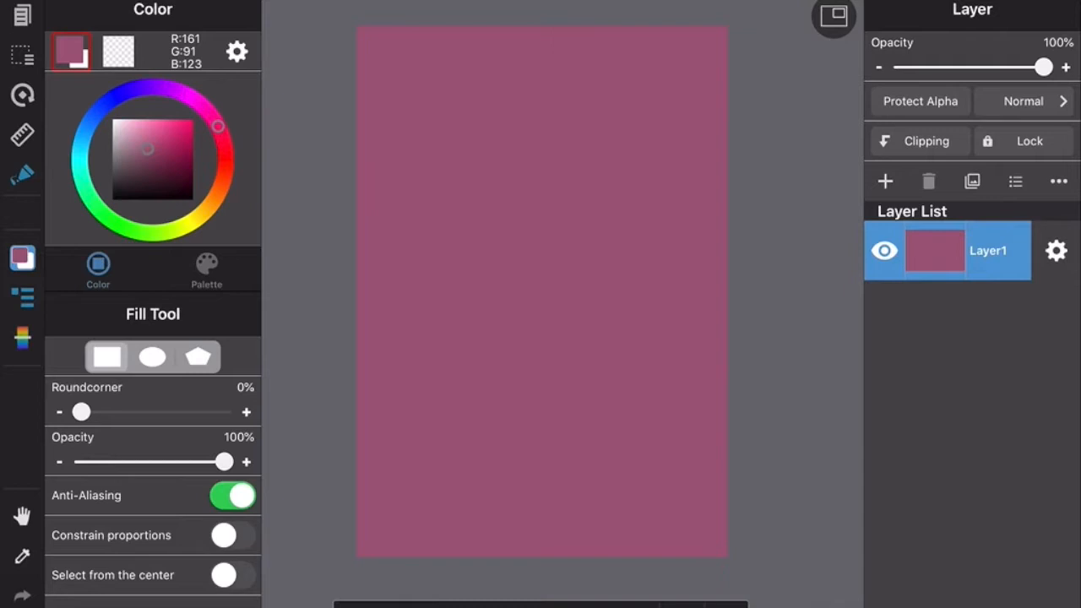
{"action": "left_click_drag", "start_coordinate": [148, 149], "coordinate": [148, 171]}
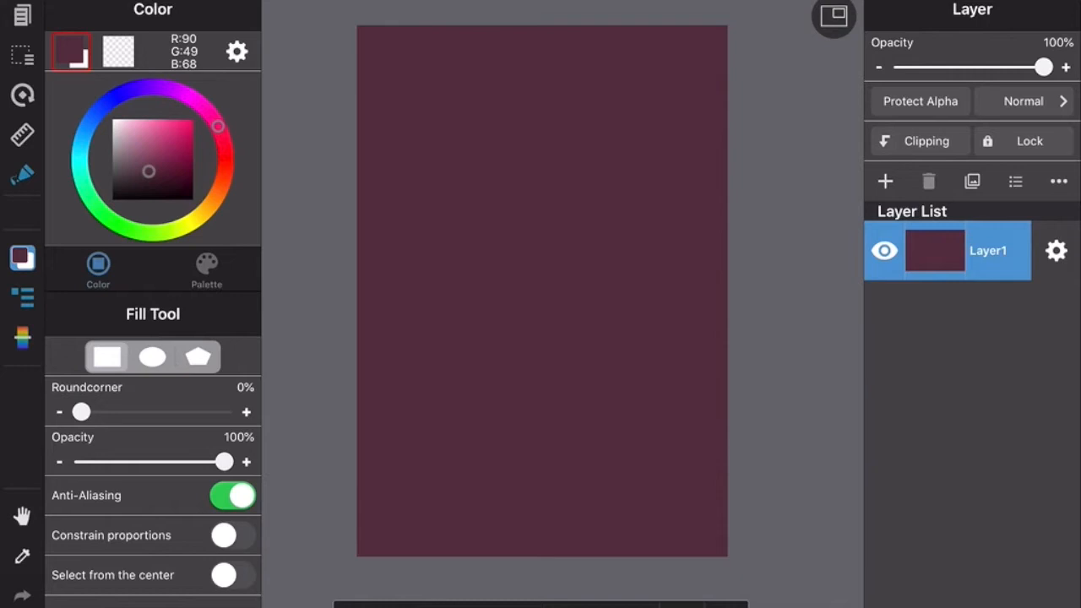
{"action": "left_click", "coordinate": [834, 17]}
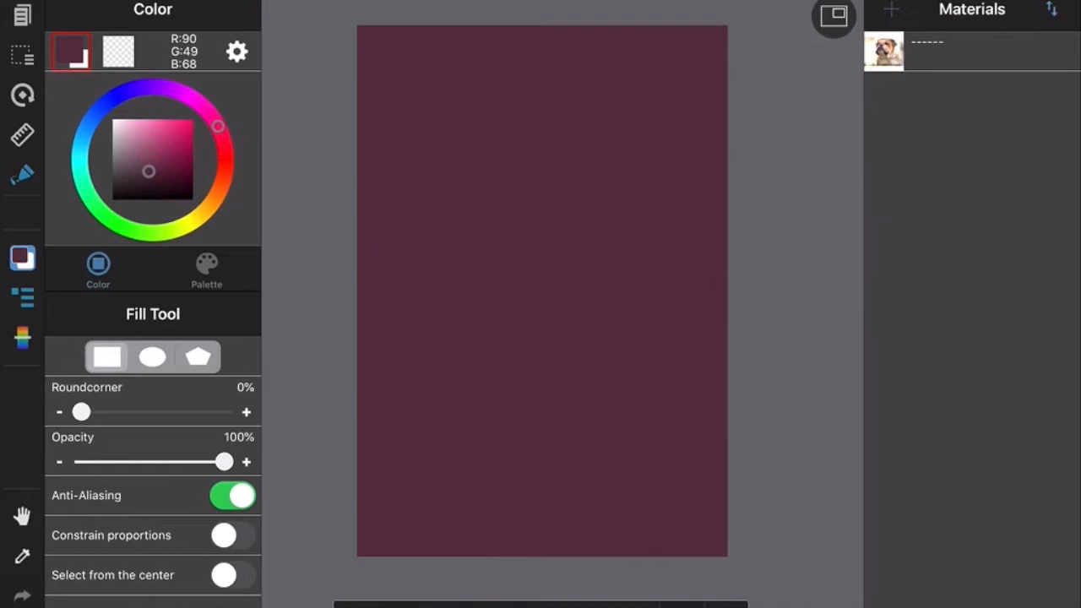
- Add a gorilla photo from All Photos as a new material
{"action": "left_click", "coordinate": [891, 10]}
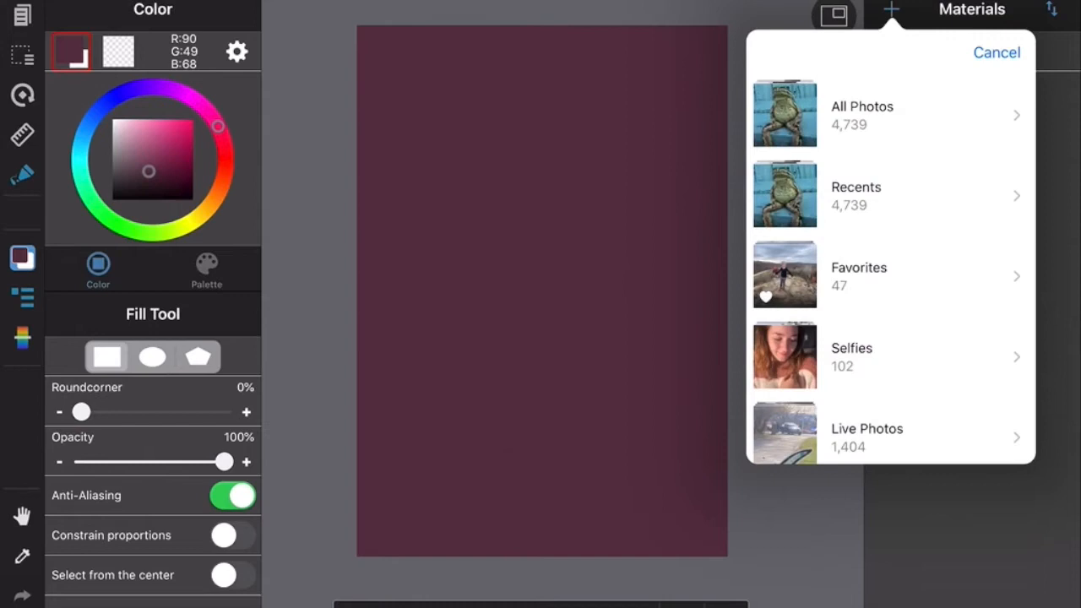
{"action": "left_click", "coordinate": [861, 112]}
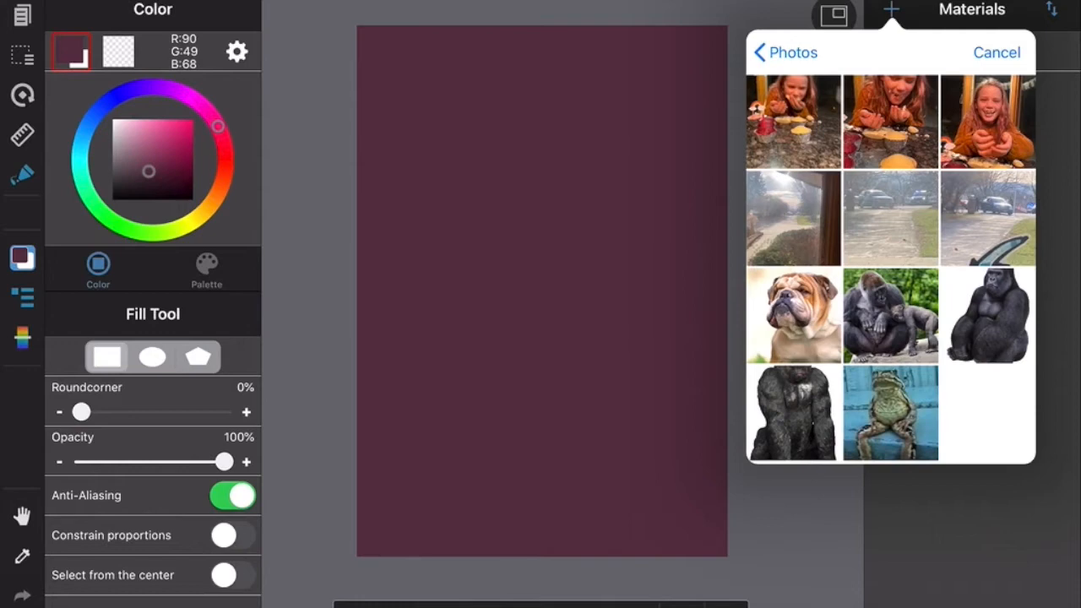
{"action": "left_click", "coordinate": [792, 315]}
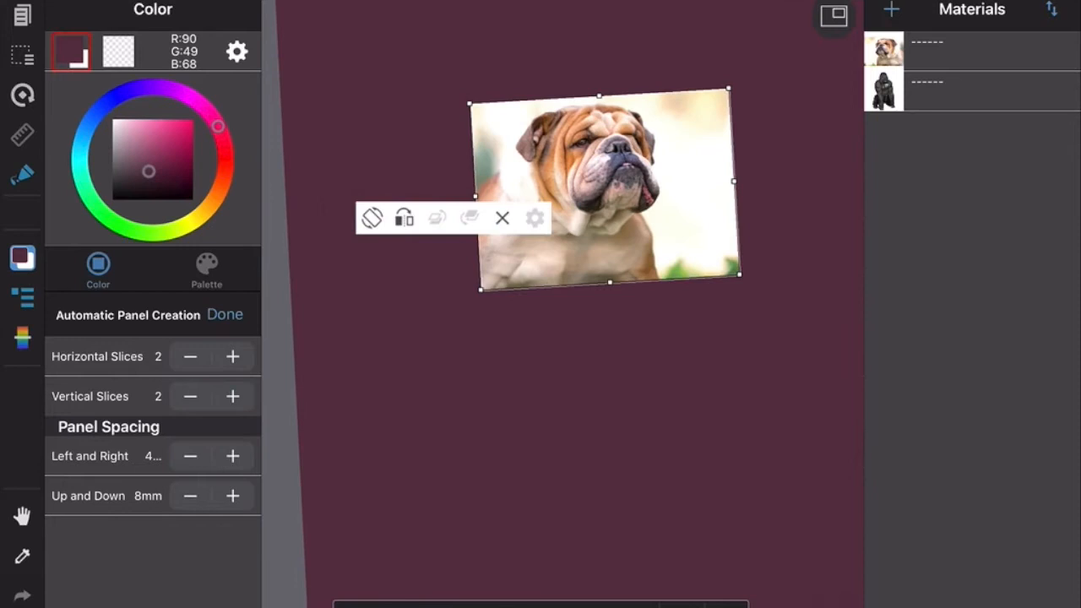
- Confirm the tilted bulldog photo's placement on the maroon canvas
{"action": "left_click", "coordinate": [502, 218]}
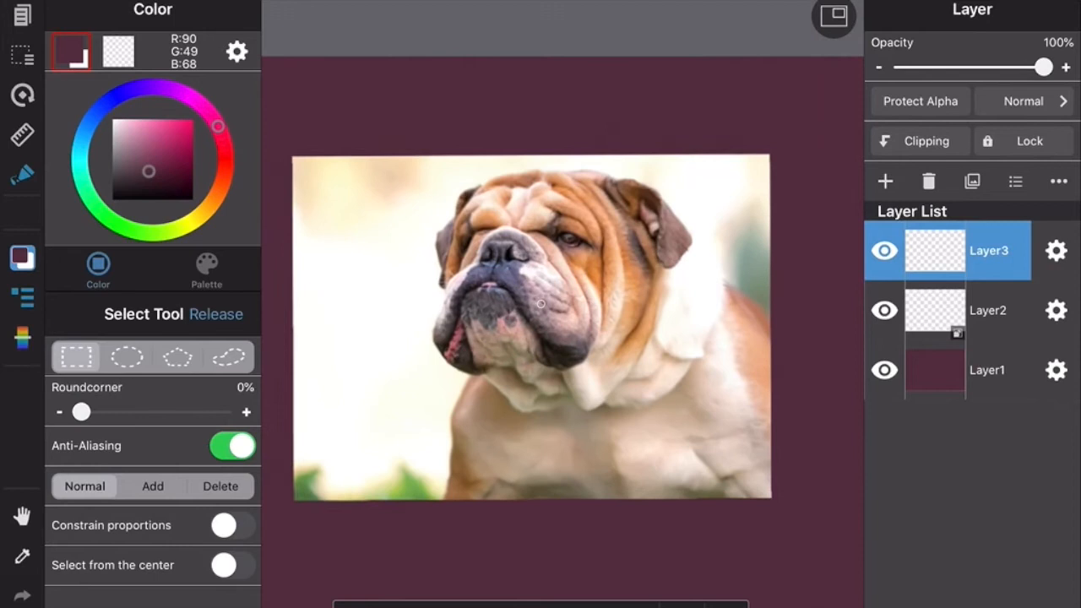
- Select the bulldog photo layer and lower its opacity to fade it
{"action": "left_click", "coordinate": [972, 310]}
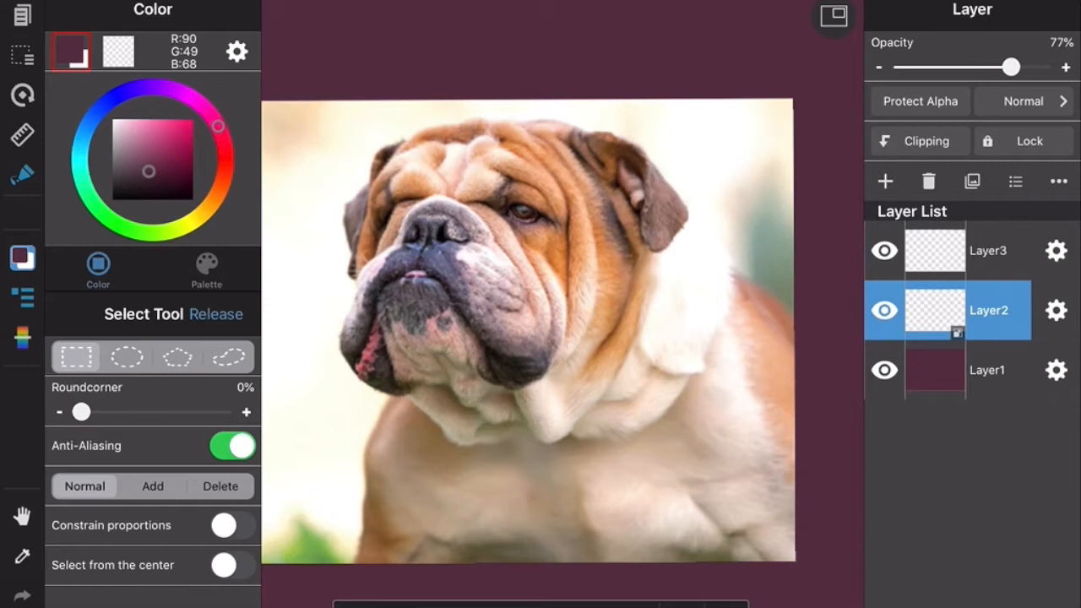
{"action": "left_click_drag", "start_coordinate": [1012, 67], "coordinate": [945, 67]}
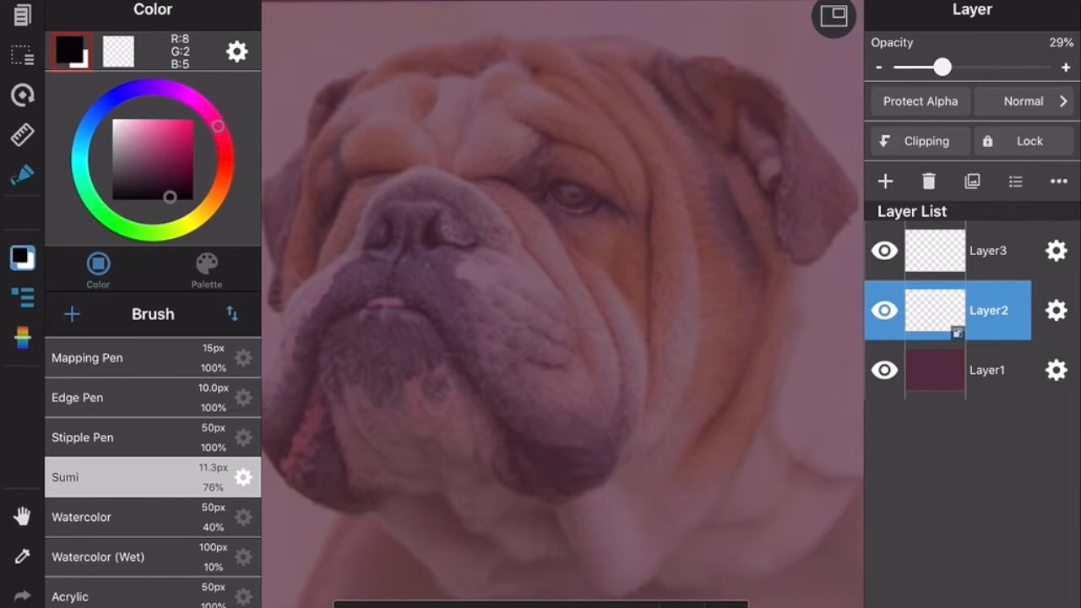
- Set up the black Sumi brush at 2.9px and select the empty top layer
{"action": "left_click", "coordinate": [244, 477]}
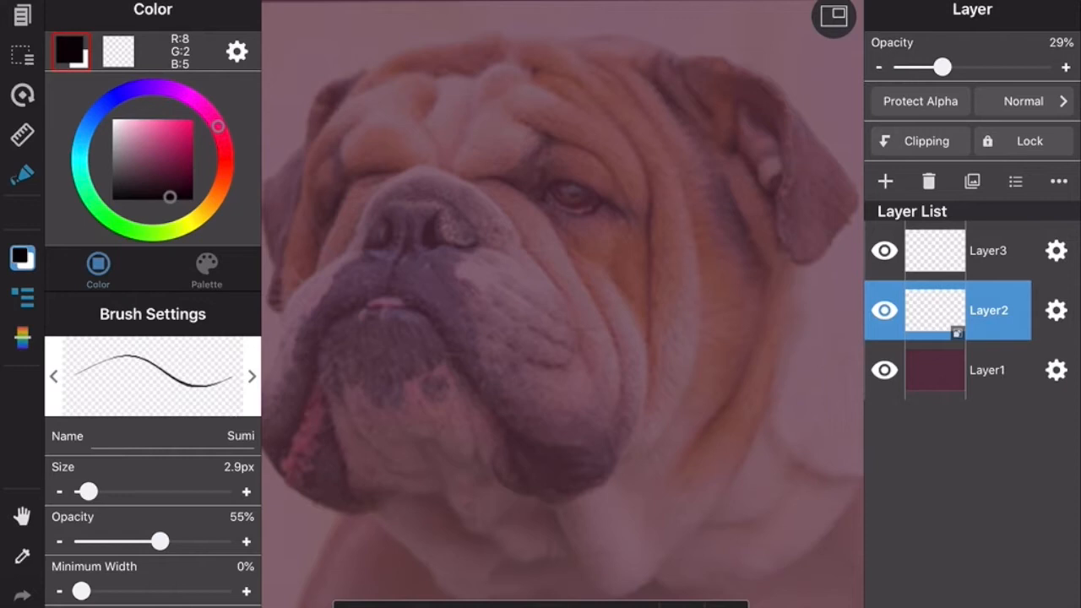
{"action": "left_click", "coordinate": [987, 250]}
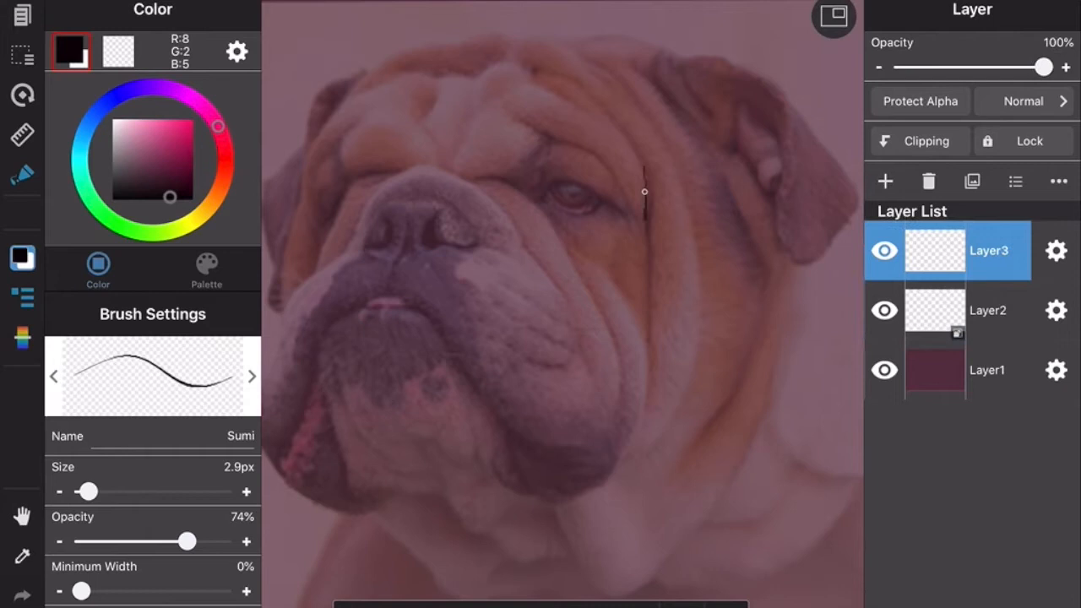
{"action": "left_click_drag", "start_coordinate": [645, 191], "coordinate": [471, 251]}
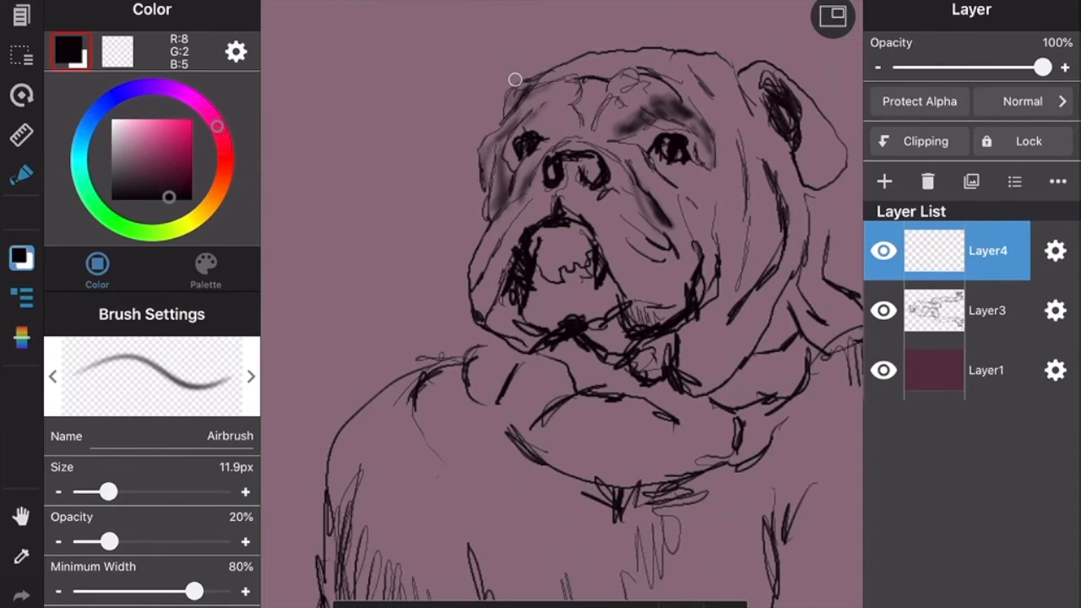
- Add dark shading over the bulldog head, body and upper arm
{"action": "left_click_drag", "start_coordinate": [516, 79], "coordinate": [558, 364]}
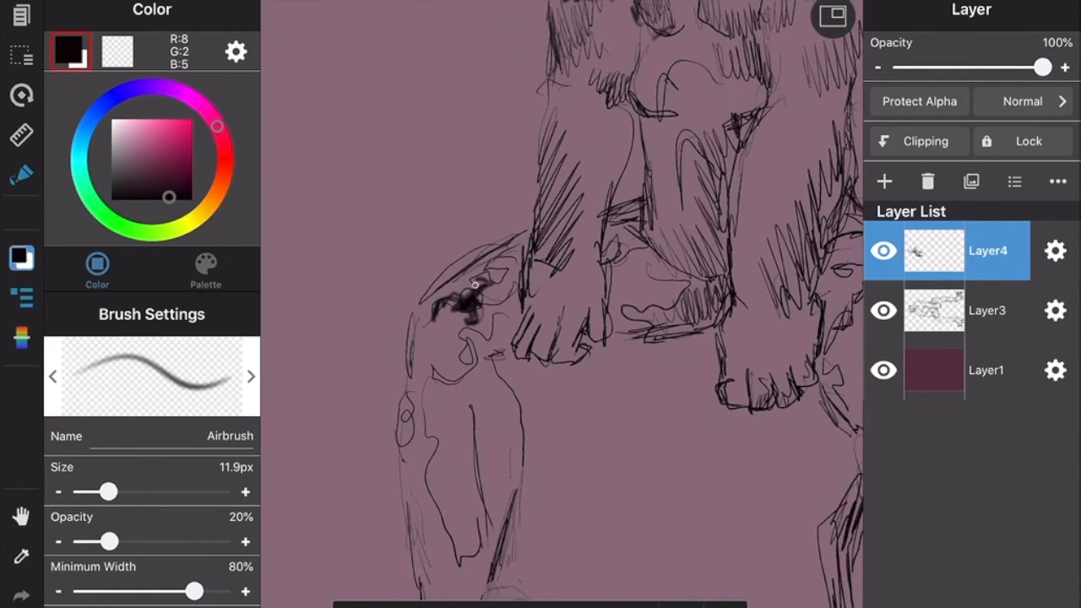
{"action": "left_click_drag", "start_coordinate": [473, 295], "coordinate": [465, 371]}
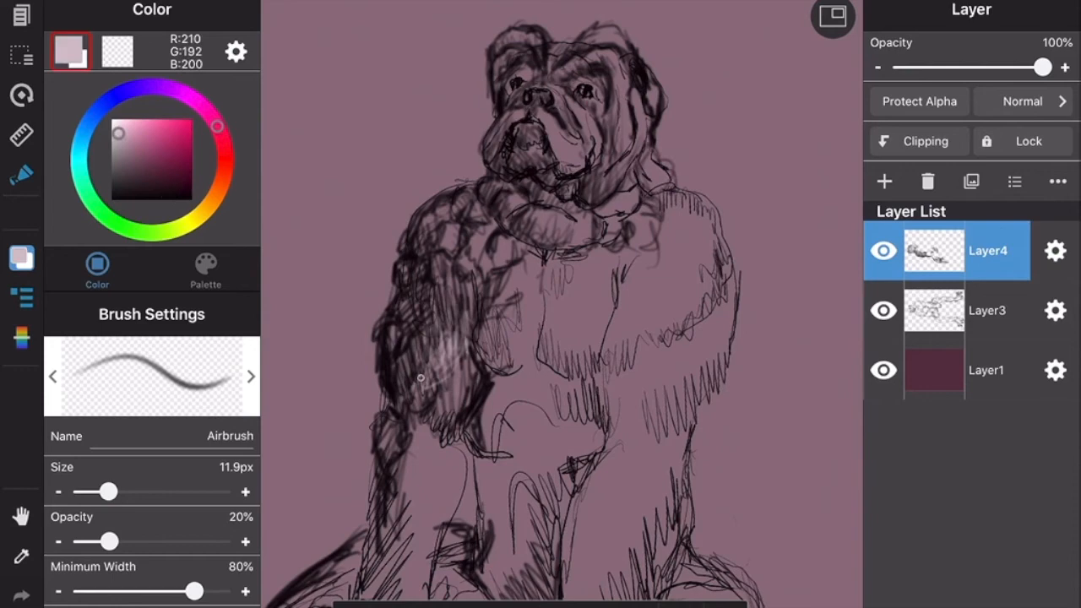
- Add pale pink highlight hatching and a round chest emblem
{"action": "scroll", "scroll_direction": "down", "scroll_amount": 3}
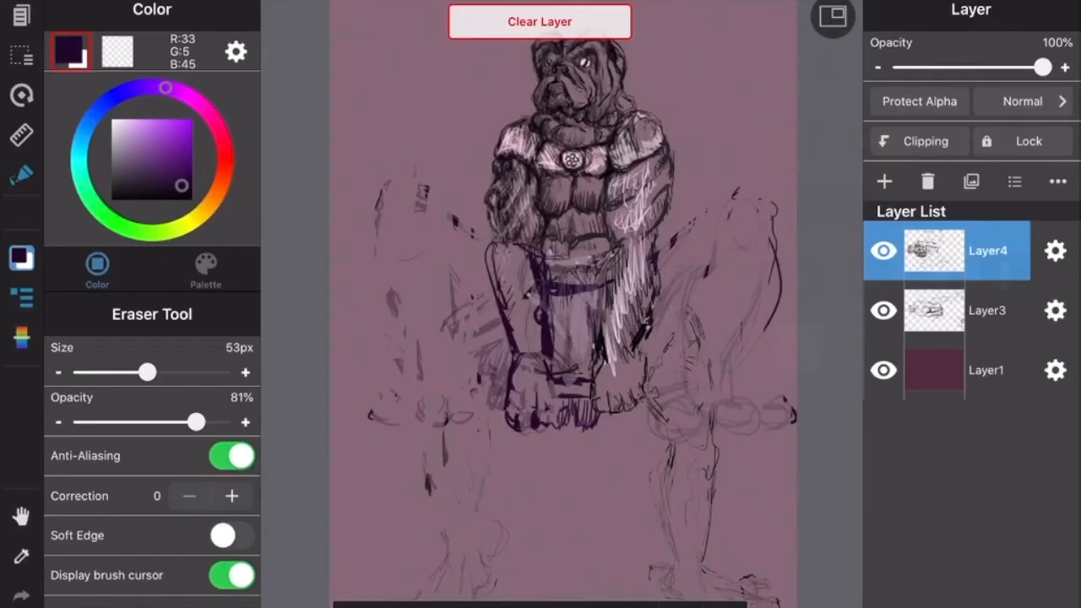
- Bring up the options for adding a new material
{"action": "left_click", "coordinate": [889, 10]}
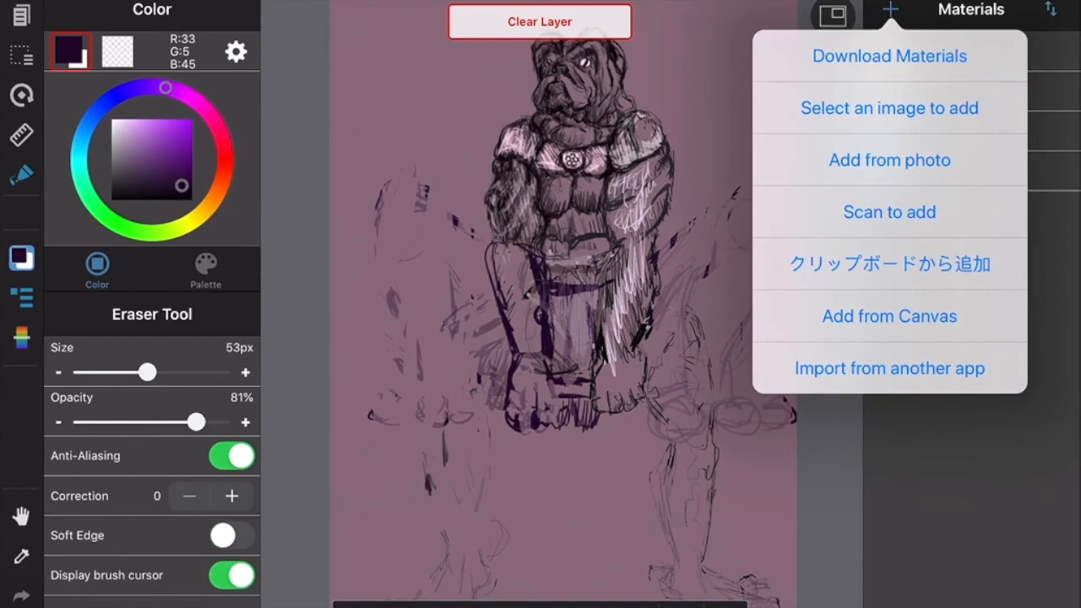